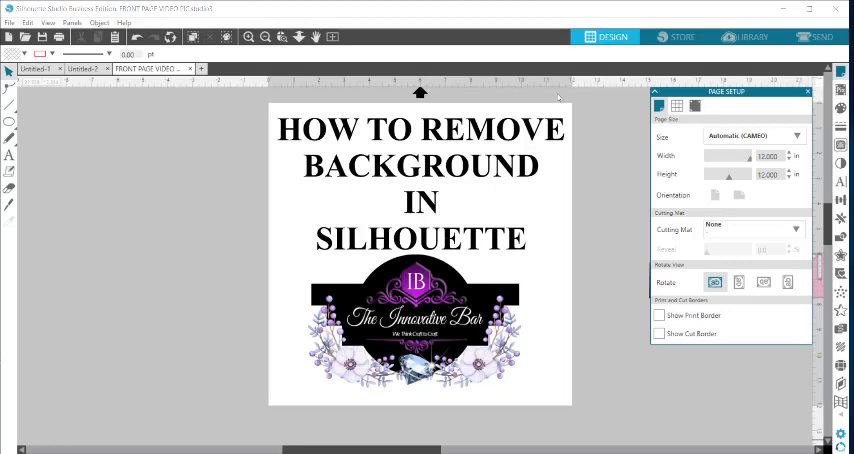
{"action": "mouse_move", "coordinate": [466, 222]}
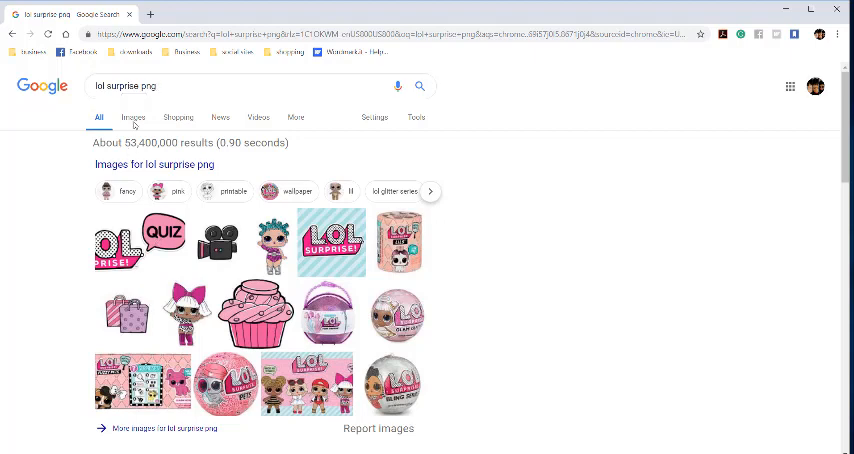
Step: Filter to image results, preview the Teacher's Pet doll, then close the preview
{"action": "left_click", "coordinate": [130, 117]}
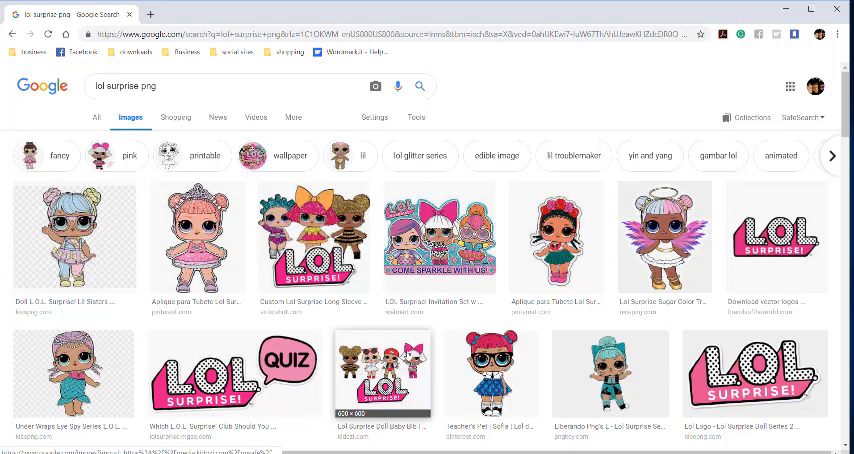
{"action": "scroll", "scroll_direction": "down", "scroll_amount": 3}
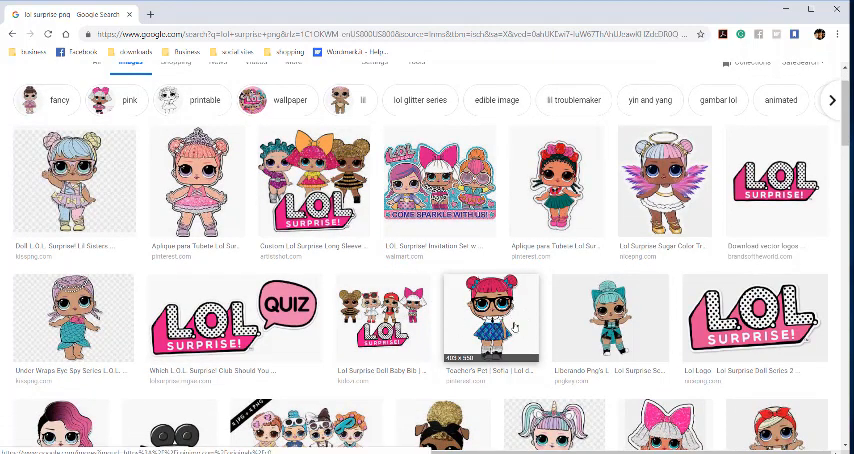
{"action": "left_click", "coordinate": [490, 318]}
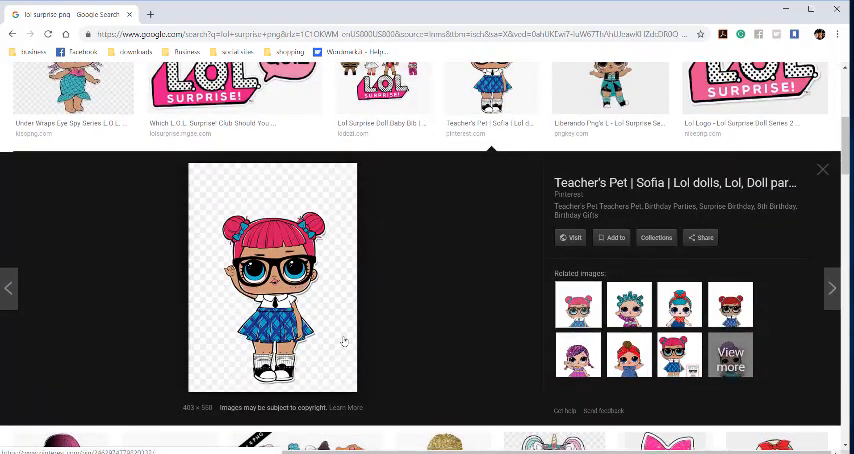
{"action": "mouse_move", "coordinate": [335, 305]}
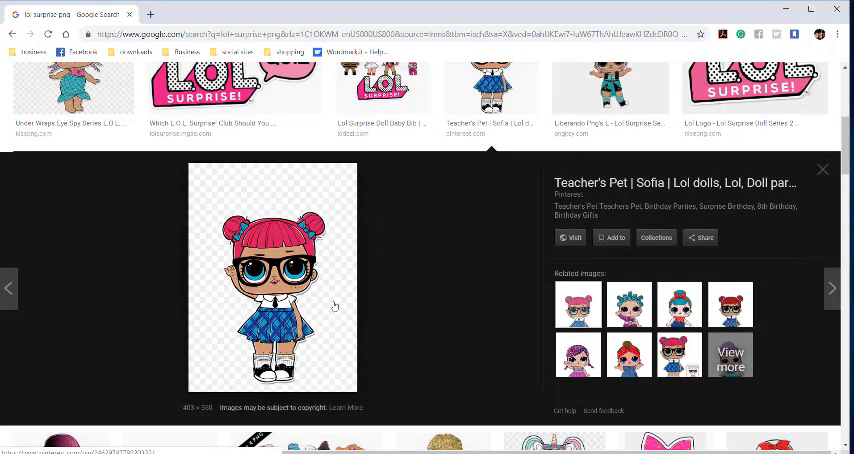
{"action": "mouse_move", "coordinate": [326, 318]}
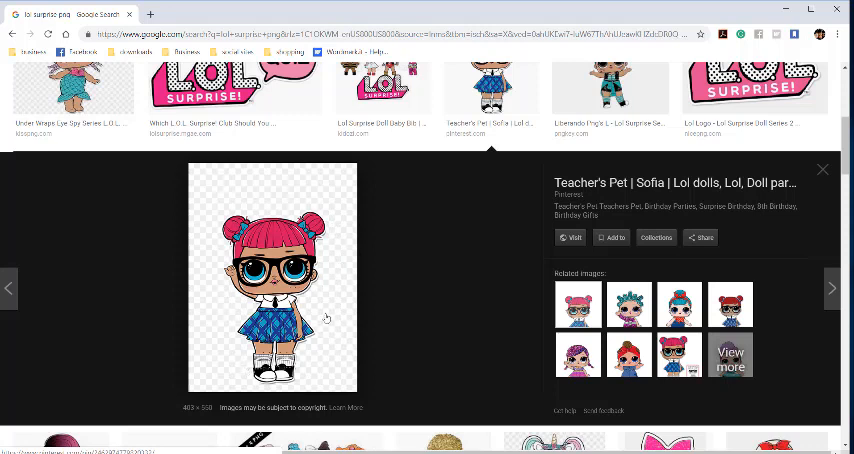
{"action": "mouse_move", "coordinate": [295, 390]}
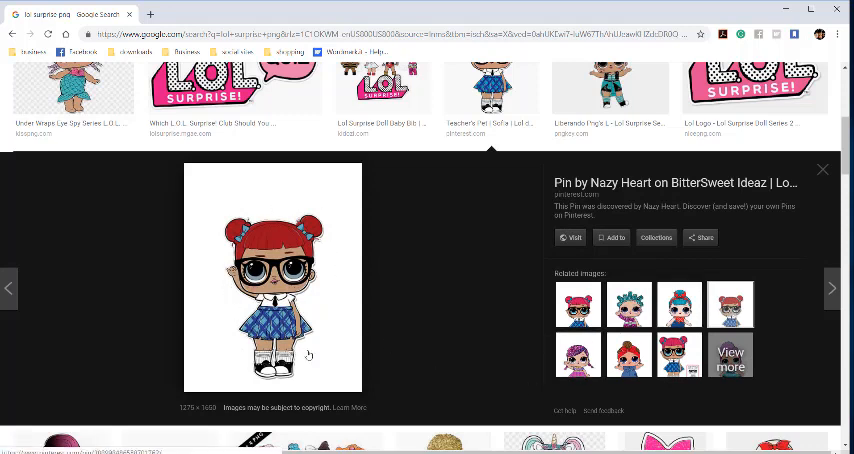
{"action": "mouse_move", "coordinate": [331, 337]}
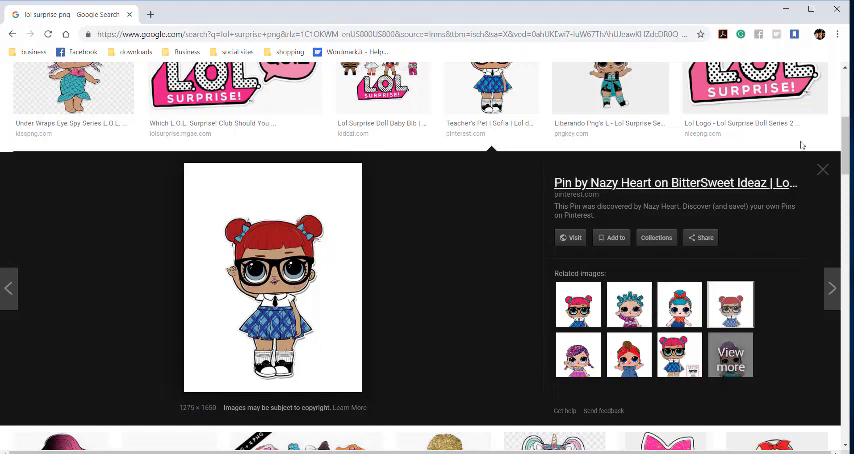
{"action": "left_click", "coordinate": [822, 168]}
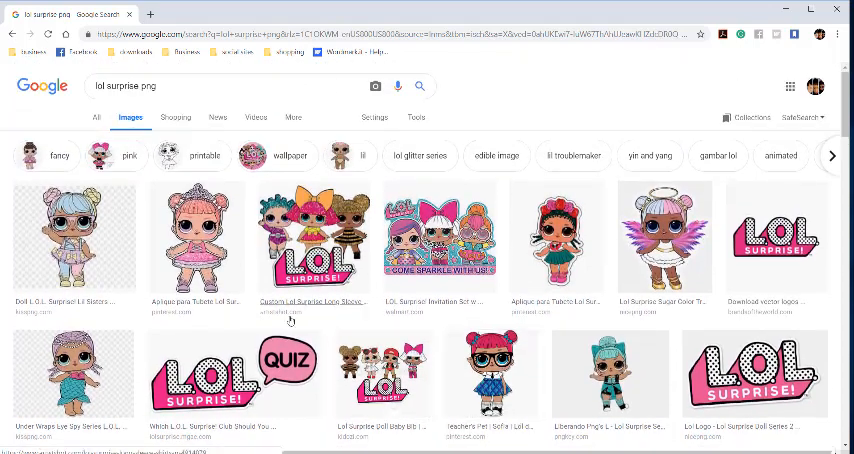
{"action": "mouse_move", "coordinate": [608, 372]}
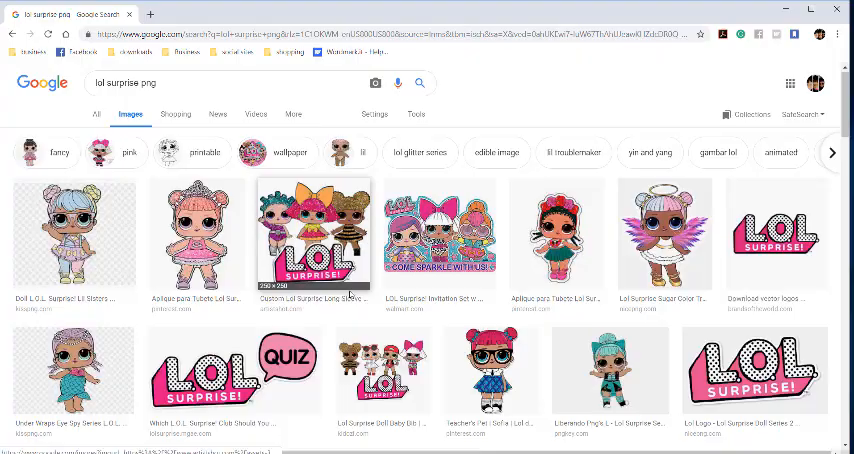
Step: Scroll through the lol surprise png results, then use the blank page's right-click menu
{"action": "scroll", "scroll_direction": "down", "scroll_amount": 3}
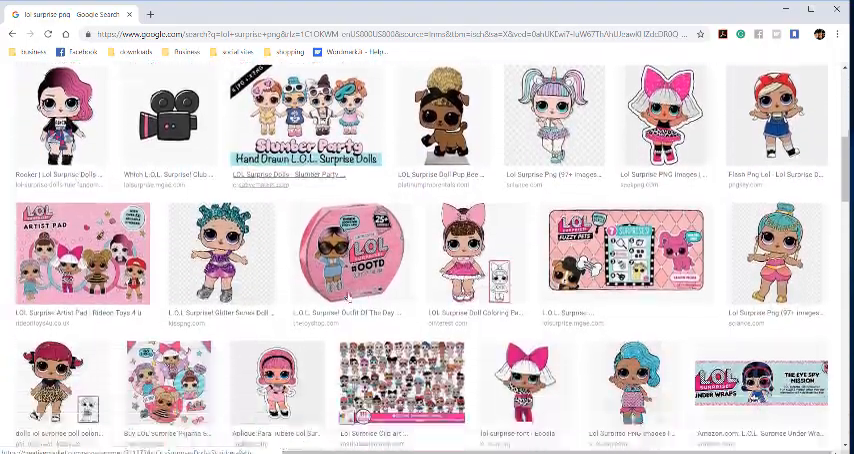
{"action": "scroll", "scroll_direction": "down", "scroll_amount": 3}
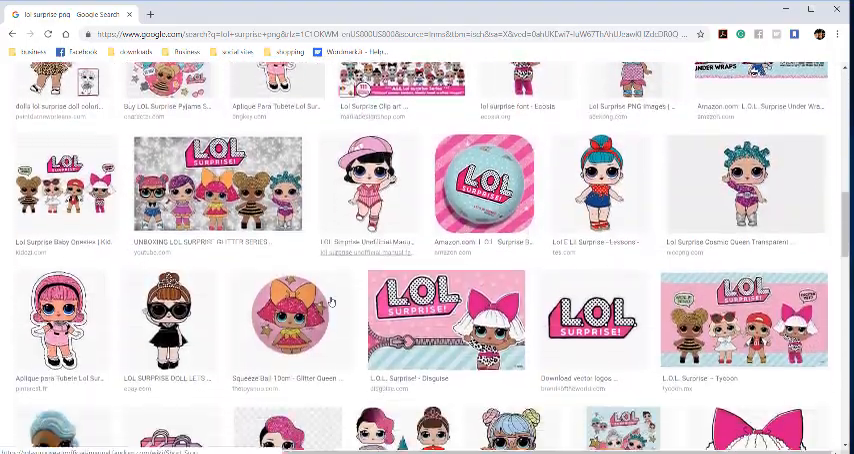
{"action": "scroll", "scroll_direction": "down", "scroll_amount": 3}
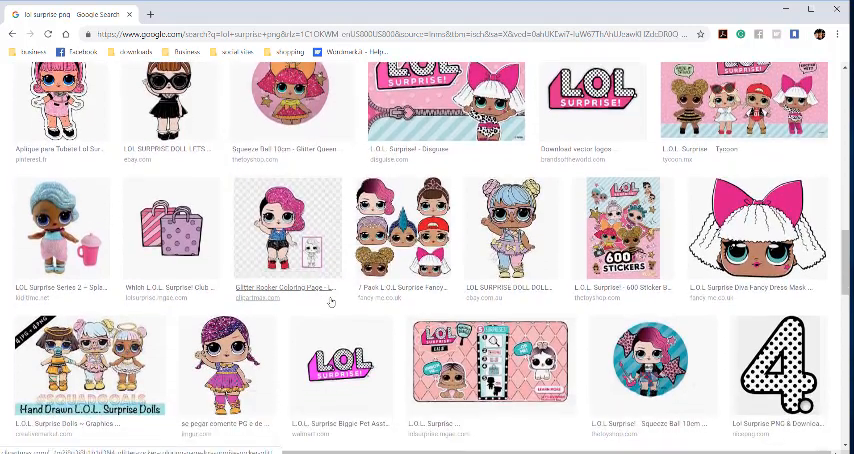
{"action": "scroll", "scroll_direction": "down", "scroll_amount": 3}
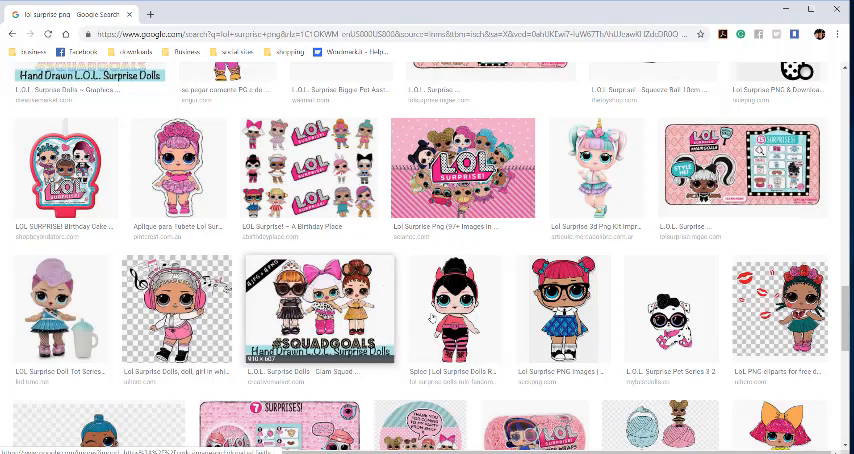
{"action": "scroll", "scroll_direction": "down", "scroll_amount": 3}
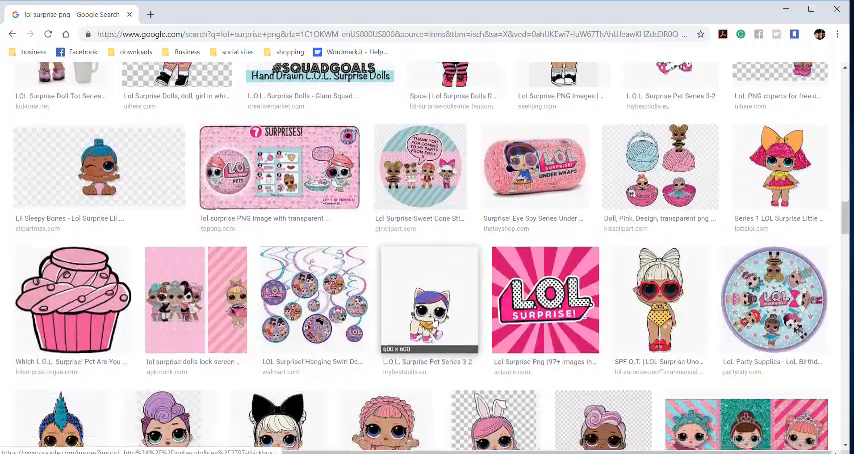
{"action": "scroll", "scroll_direction": "down", "scroll_amount": 3}
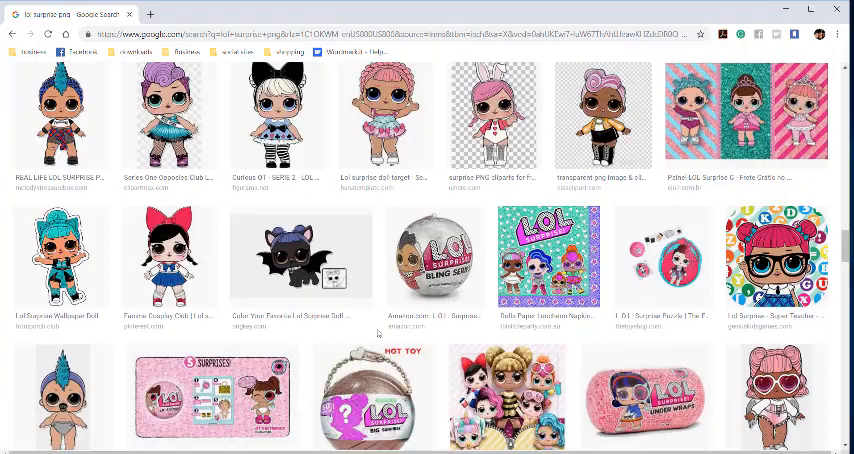
{"action": "scroll", "scroll_direction": "down", "scroll_amount": 3}
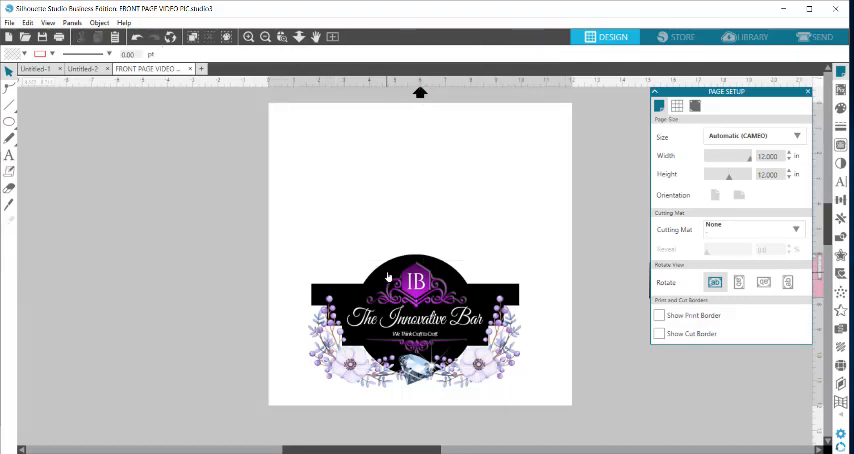
{"action": "right_click", "coordinate": [389, 277]}
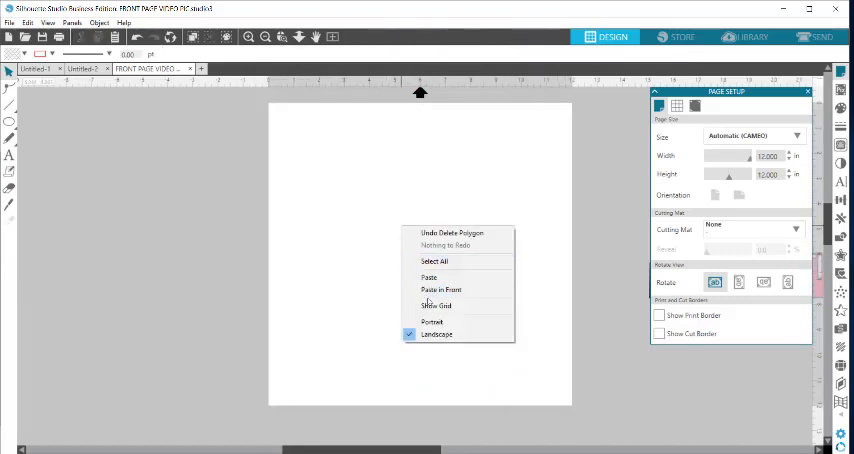
{"action": "left_click", "coordinate": [428, 277]}
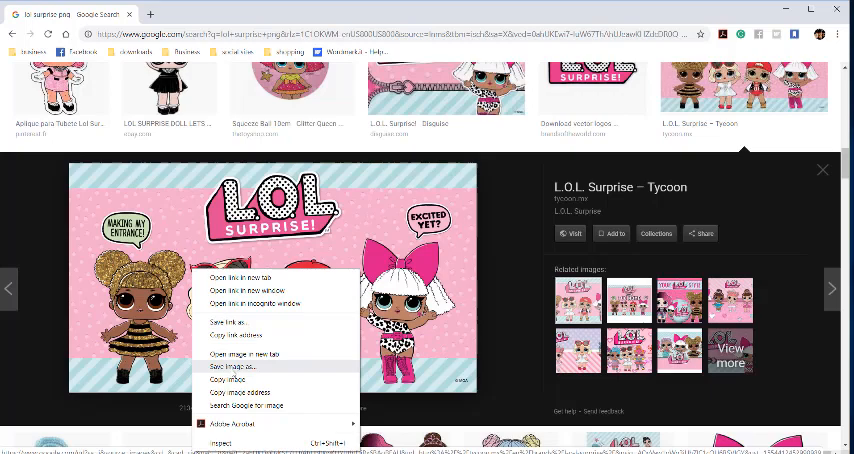
Step: Open the four-doll L.O.L. Surprise – Tycoon result to copy it
{"action": "left_click", "coordinate": [230, 370]}
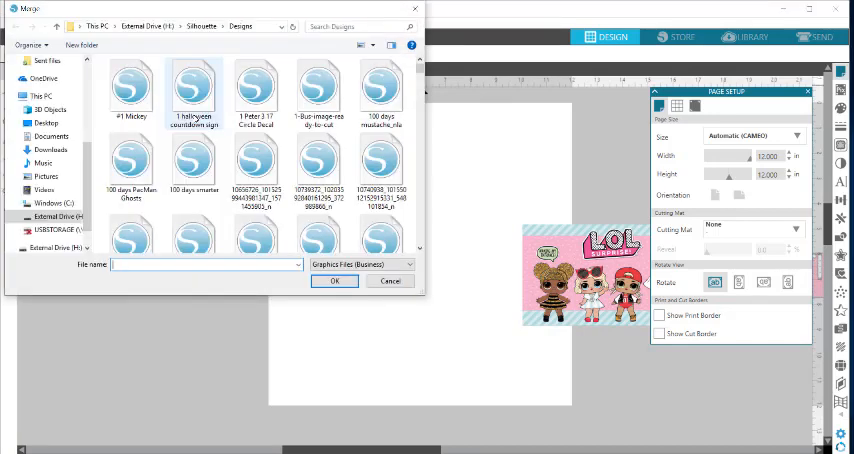
Step: Merge the Captura de pantalla doll picture from the Pictures folder
{"action": "left_click", "coordinate": [46, 176]}
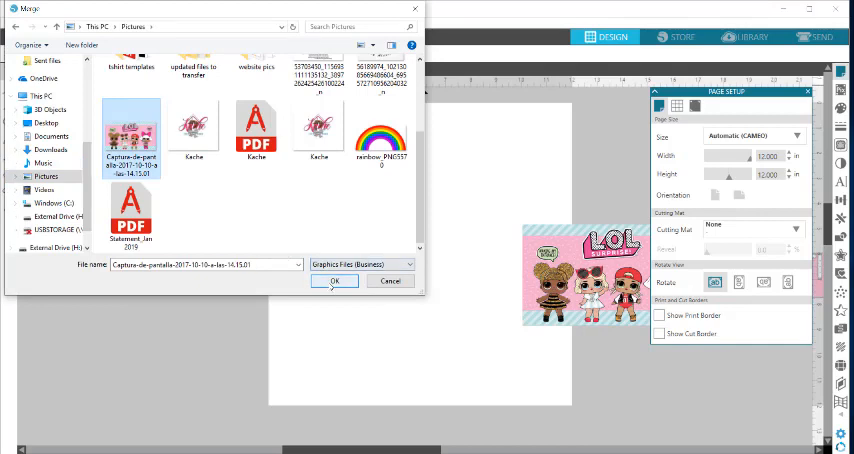
{"action": "left_click", "coordinate": [335, 281]}
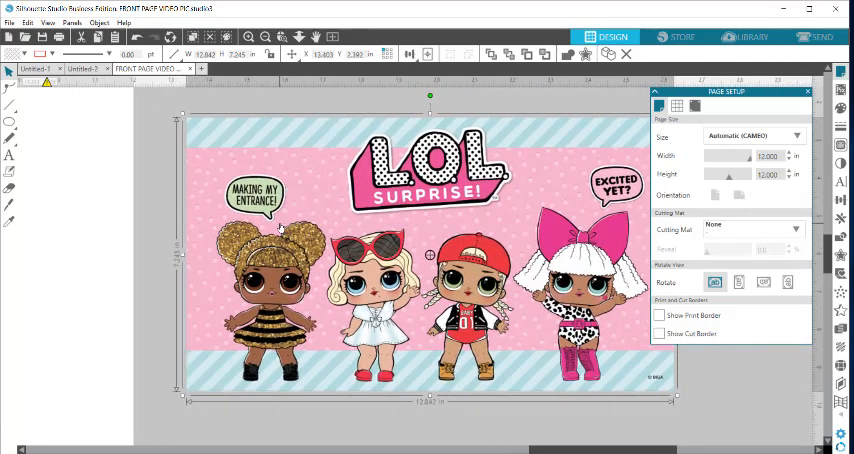
Step: Enter point editing and turn selected outline points into corners
{"action": "left_click", "coordinate": [807, 91]}
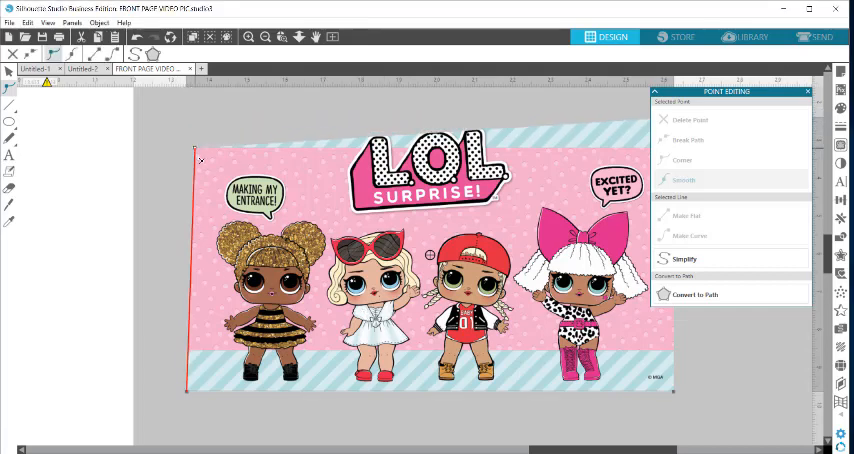
{"action": "left_click", "coordinate": [682, 160]}
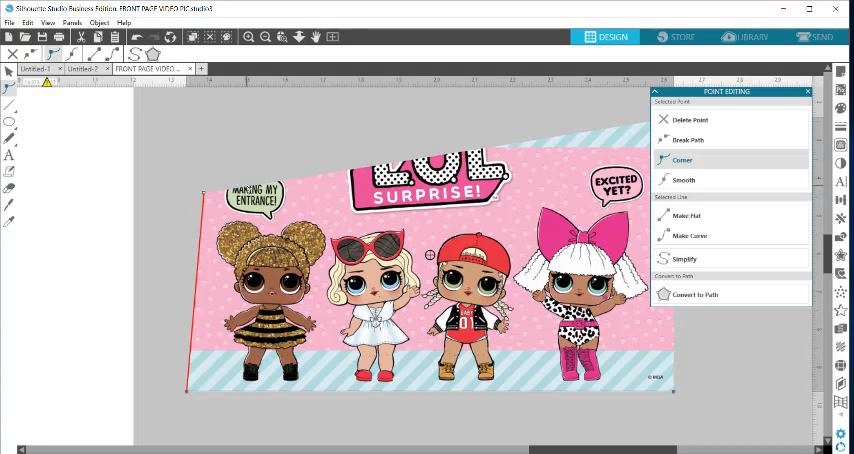
{"action": "left_click", "coordinate": [684, 180]}
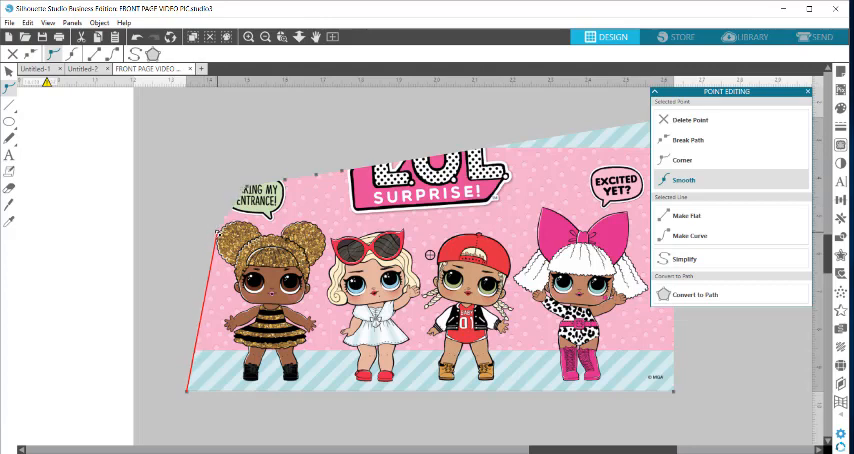
{"action": "left_click", "coordinate": [682, 160]}
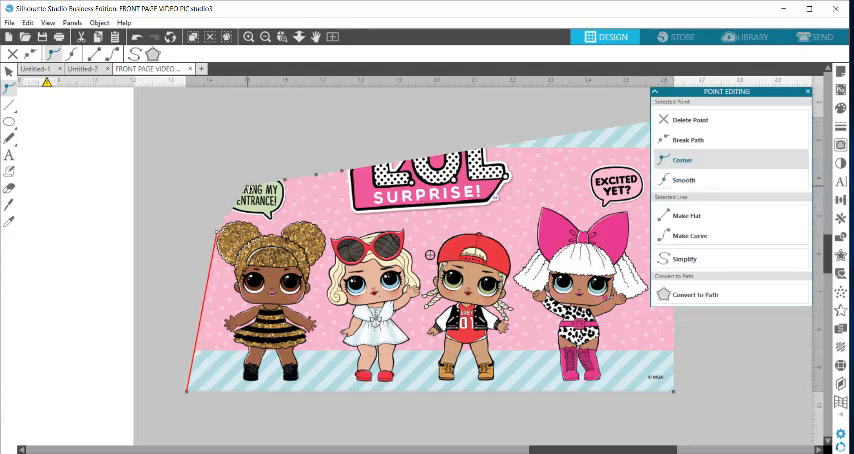
{"action": "left_click", "coordinate": [683, 180]}
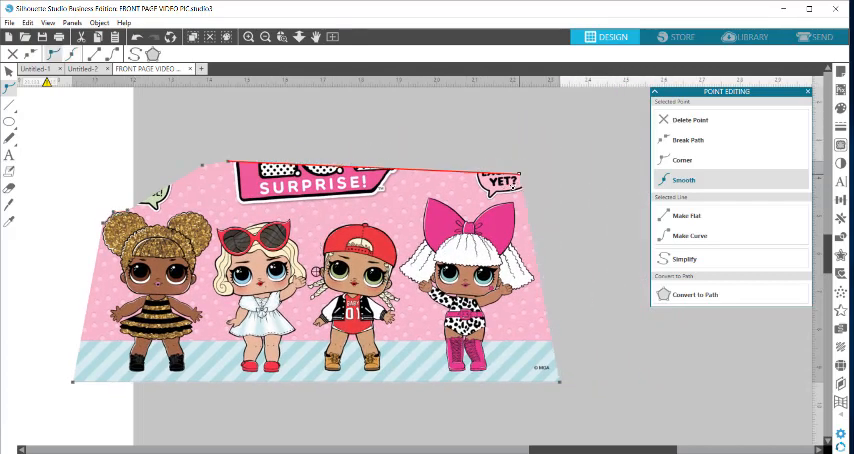
{"action": "left_click", "coordinate": [682, 160]}
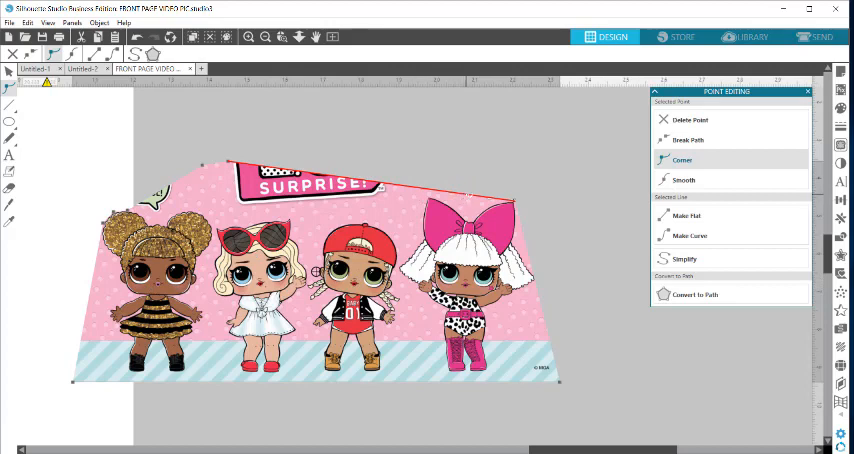
{"action": "left_click", "coordinate": [683, 180]}
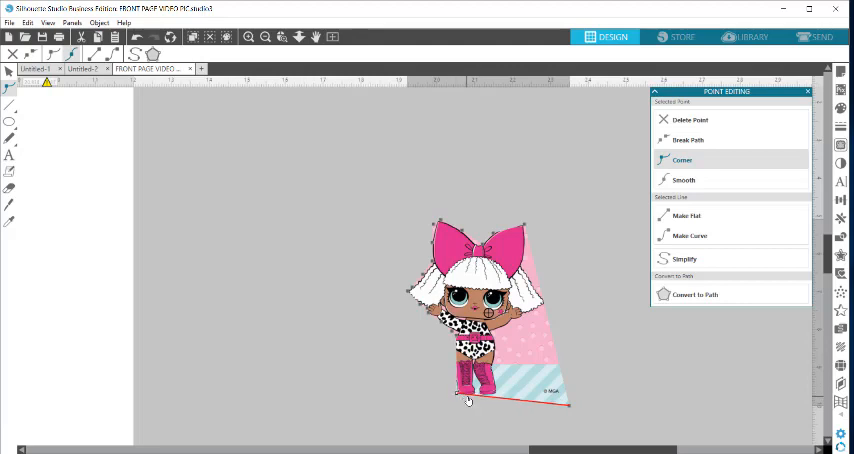
Step: Make the bottom point a corner and pull the raised-hand point against the doll's arm
{"action": "left_click", "coordinate": [683, 180]}
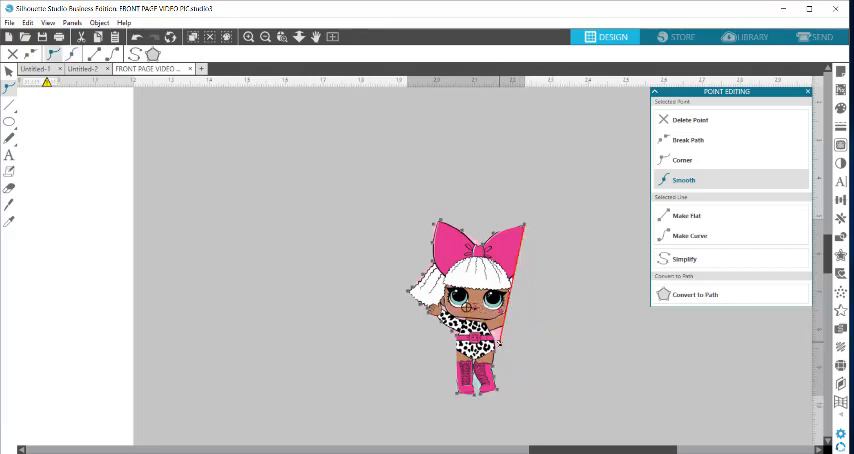
{"action": "left_click", "coordinate": [682, 160]}
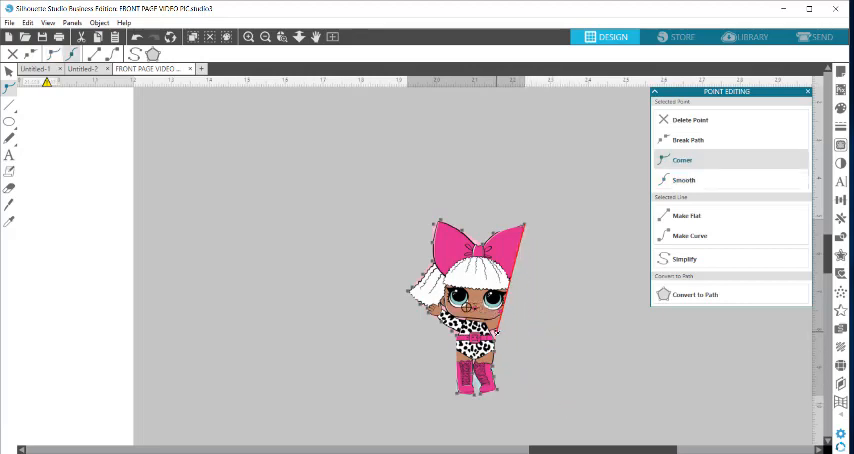
{"action": "left_click", "coordinate": [683, 180]}
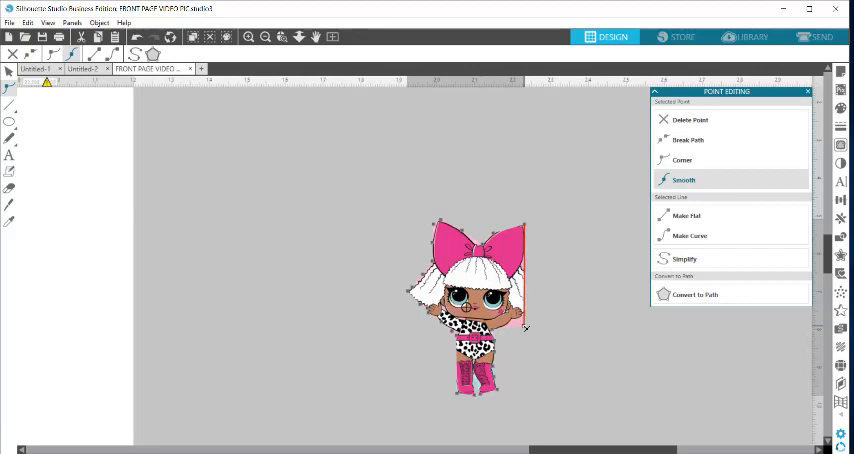
{"action": "left_click_drag", "start_coordinate": [525, 328], "coordinate": [548, 312]}
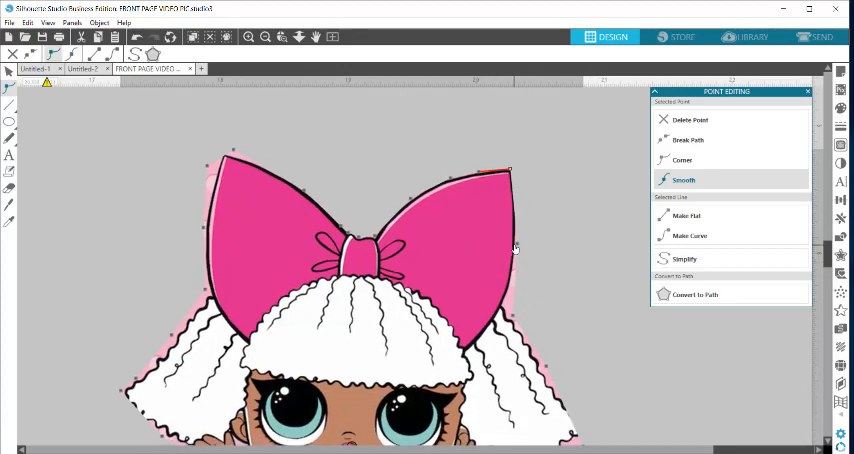
Step: Select the bow's tip and edge points, then return to the full picture
{"action": "left_click", "coordinate": [682, 160]}
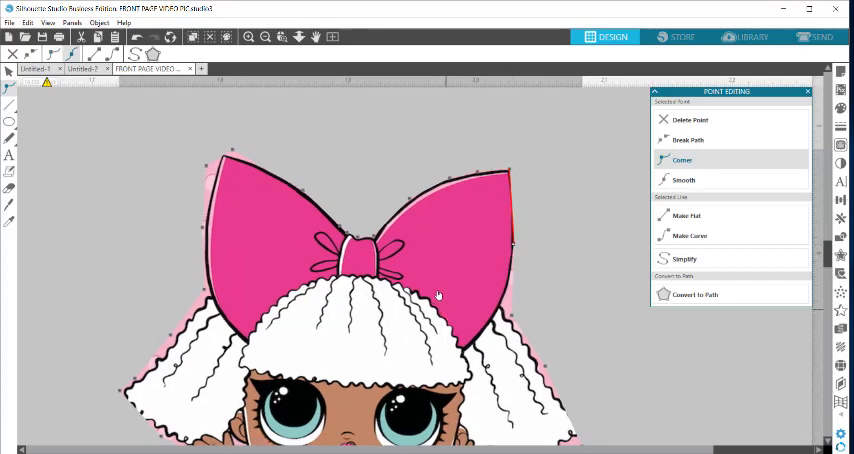
{"action": "left_click", "coordinate": [684, 180]}
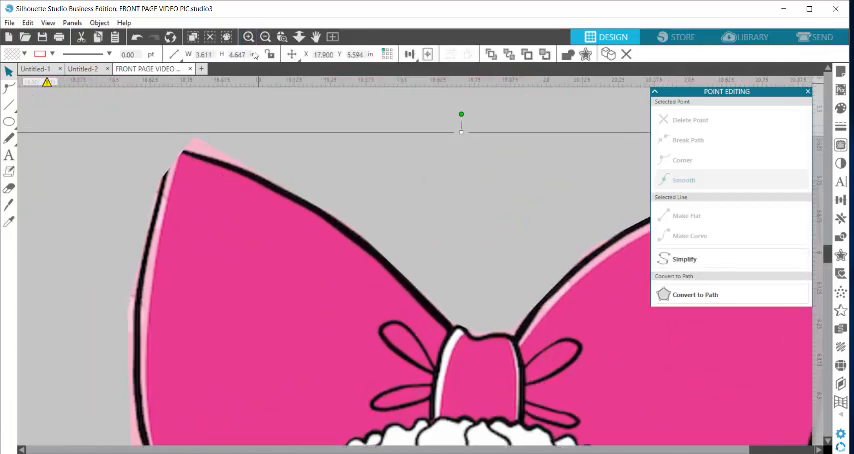
{"action": "left_click", "coordinate": [250, 37]}
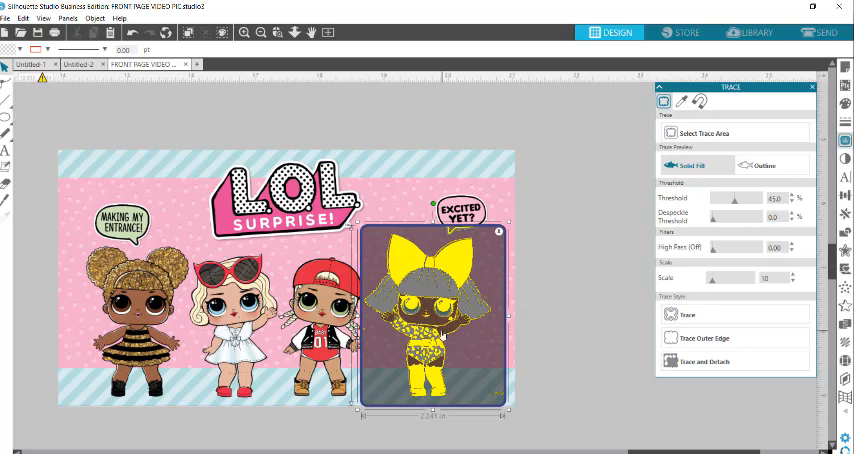
Step: Trace and detach the white-haired pink-bow doll from its background
{"action": "left_click", "coordinate": [705, 361]}
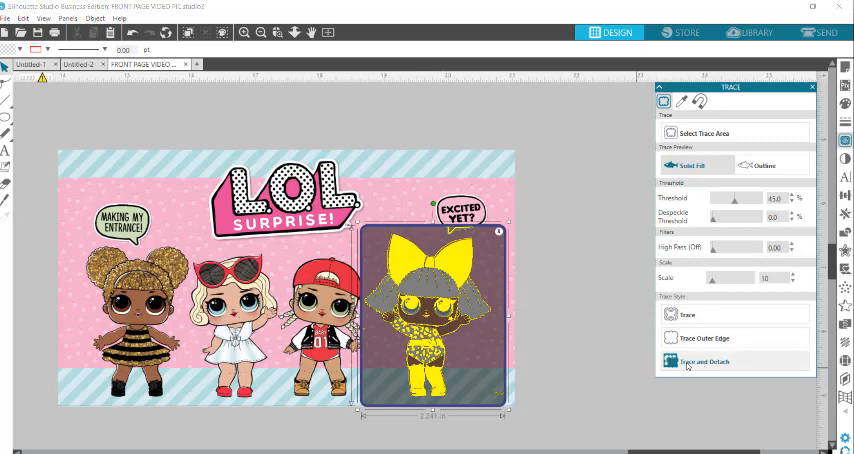
{"action": "left_click", "coordinate": [705, 361]}
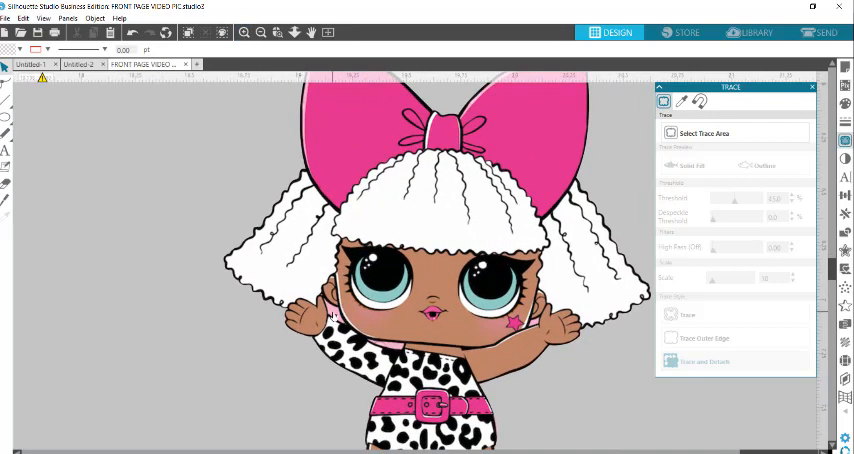
{"action": "mouse_move", "coordinate": [470, 342]}
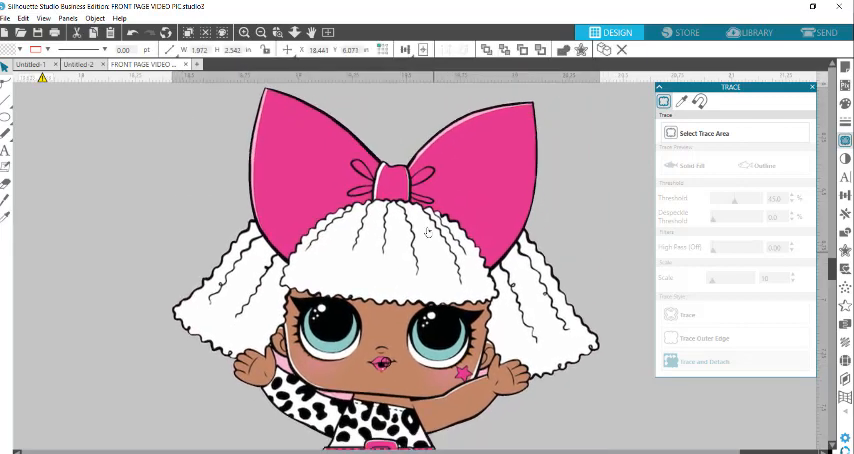
Step: Trace the detached doll's outline with the threshold set to 50%
{"action": "scroll", "scroll_direction": "down", "scroll_amount": 3}
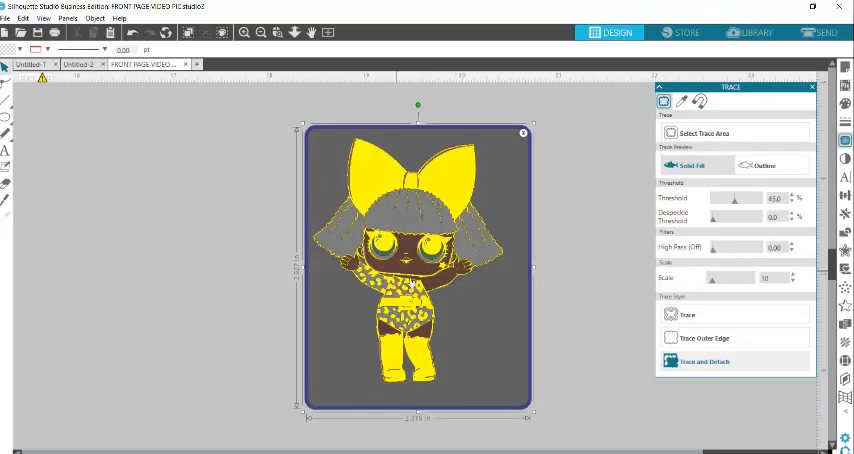
{"action": "left_click_drag", "start_coordinate": [735, 197], "coordinate": [760, 197]}
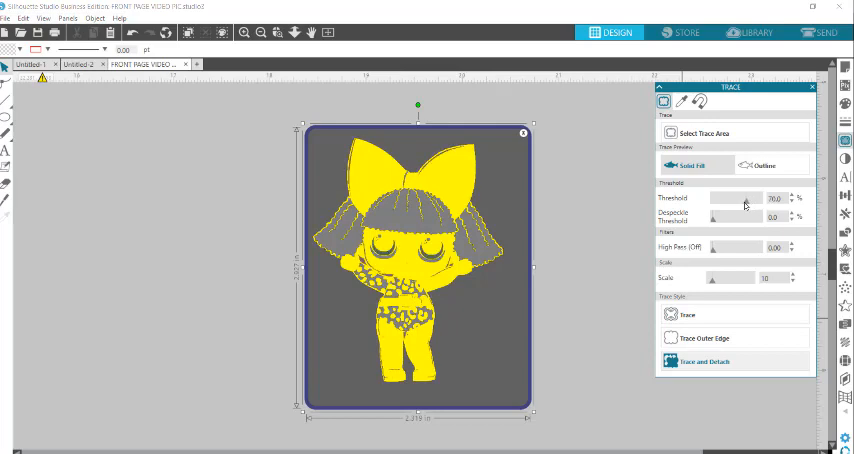
{"action": "left_click_drag", "start_coordinate": [745, 198], "coordinate": [738, 198]}
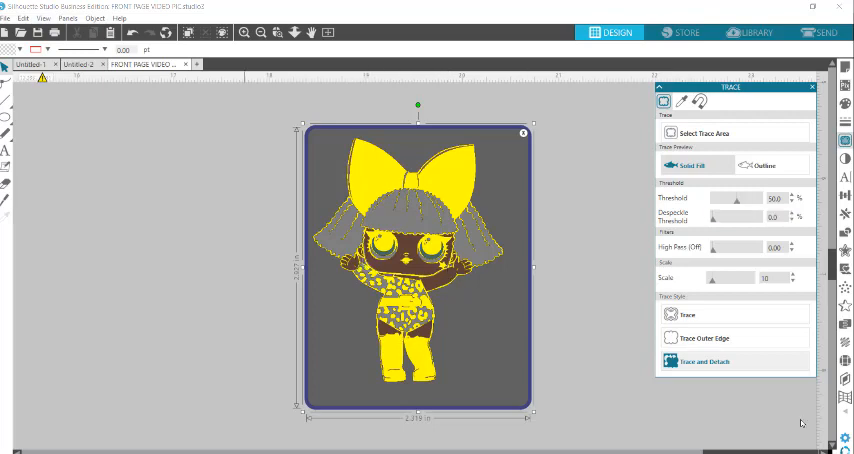
{"action": "left_click", "coordinate": [688, 314]}
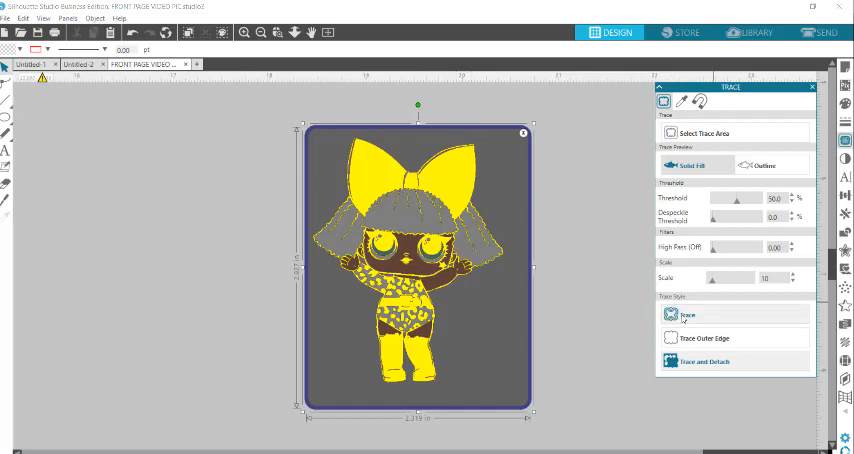
{"action": "left_click", "coordinate": [688, 314]}
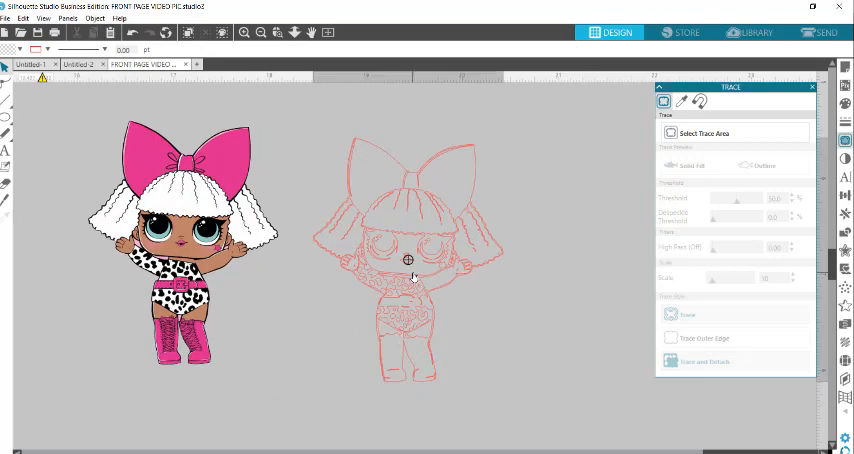
Step: Release the traced outline's compound path and select the detached doll image
{"action": "right_click", "coordinate": [408, 270]}
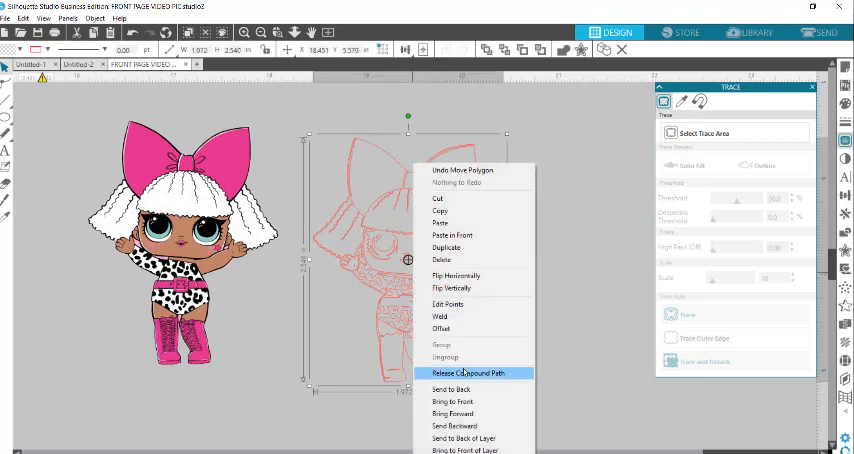
{"action": "left_click", "coordinate": [468, 373]}
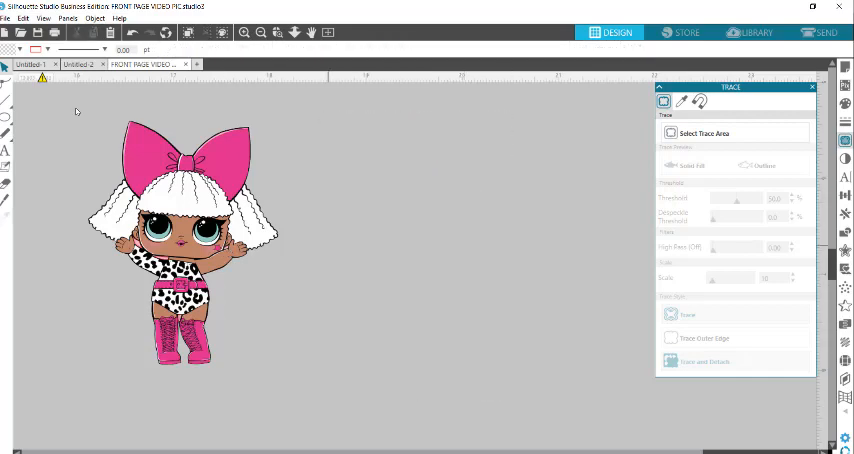
{"action": "left_click", "coordinate": [183, 240]}
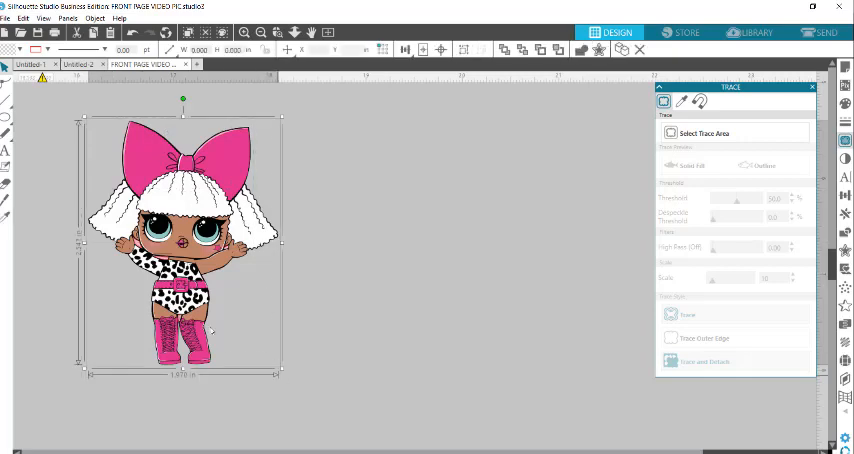
Step: Zoom in on the doll's face and raised hands
{"action": "left_click_drag", "start_coordinate": [183, 240], "coordinate": [360, 250]}
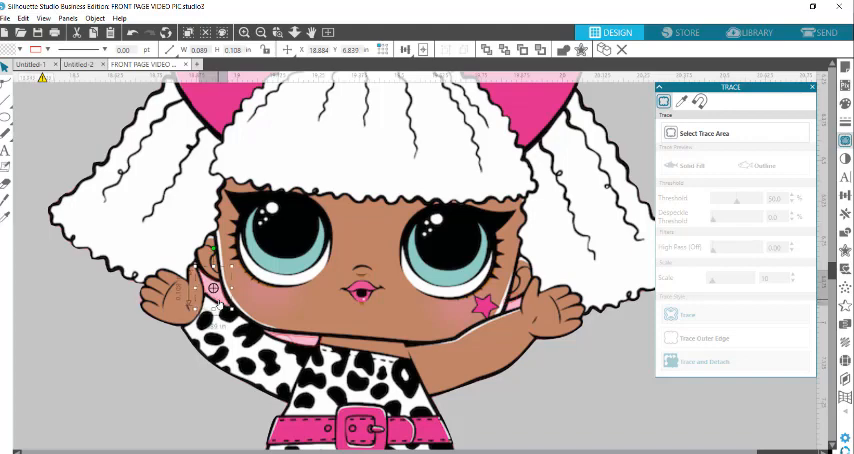
{"action": "mouse_move", "coordinate": [157, 328]}
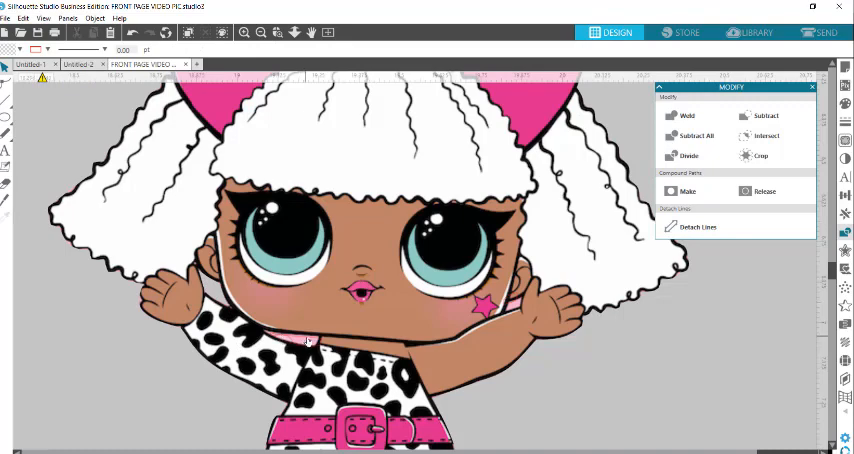
Step: Delete the small pink fragment between the doll's boots and scroll down the canvas
{"action": "left_click", "coordinate": [308, 340]}
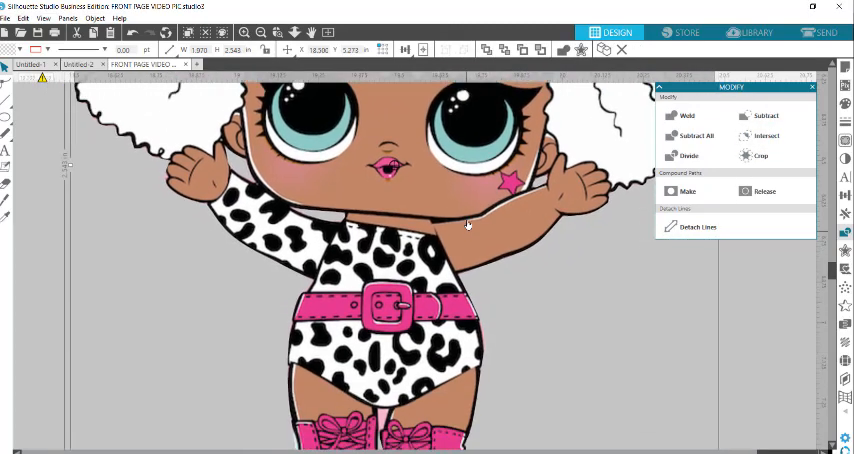
{"action": "scroll", "scroll_direction": "down", "scroll_amount": 3}
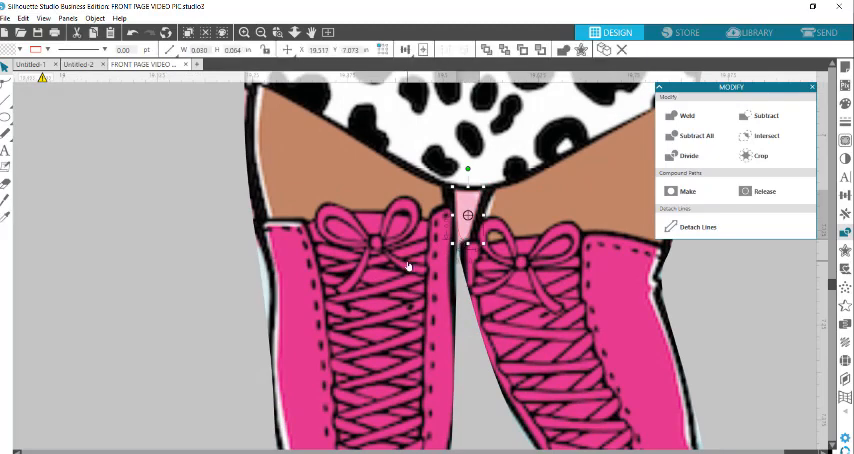
{"action": "left_click", "coordinate": [766, 115]}
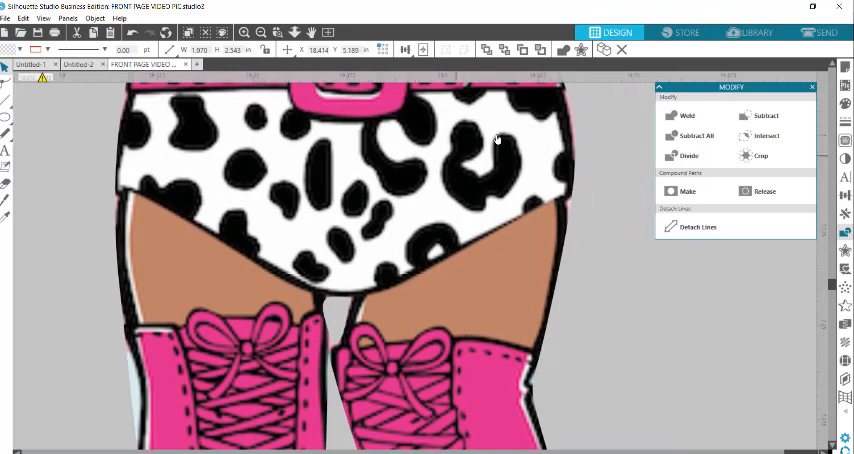
{"action": "scroll", "scroll_direction": "down", "scroll_amount": 3}
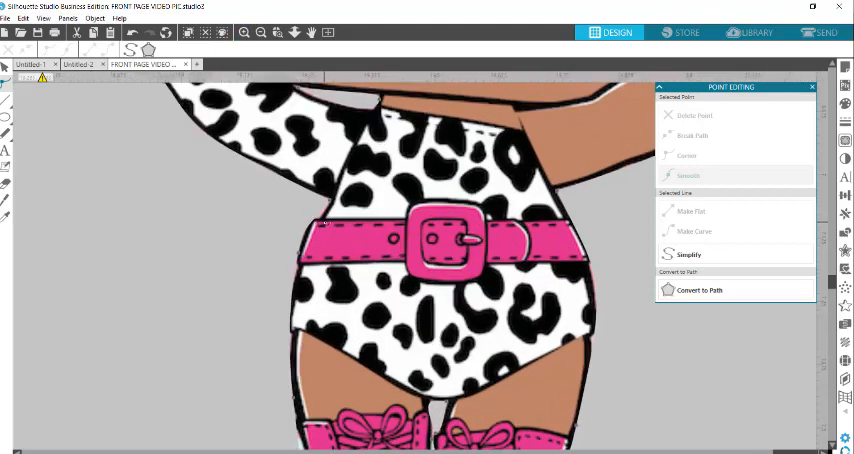
Step: Zoom in on the waist and pick the outline point at the belt's left end
{"action": "left_click", "coordinate": [245, 33]}
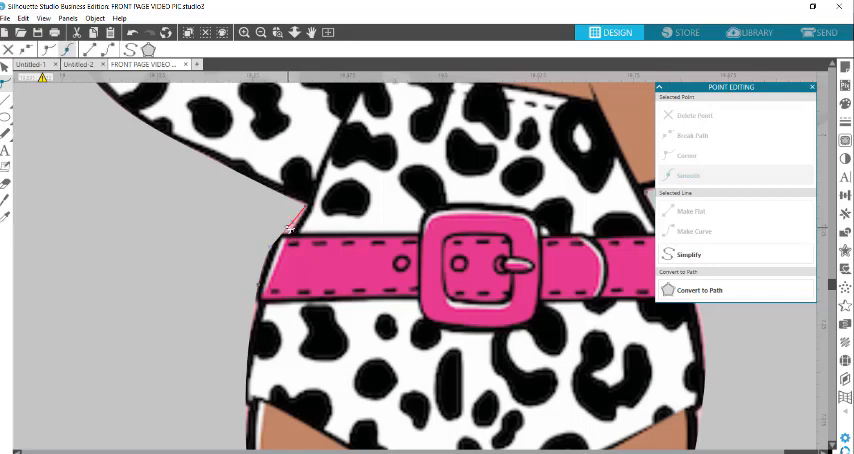
{"action": "left_click", "coordinate": [689, 175]}
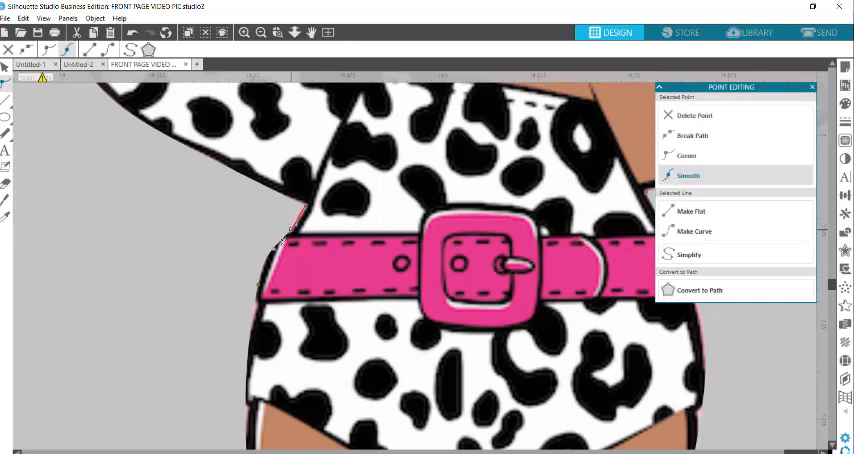